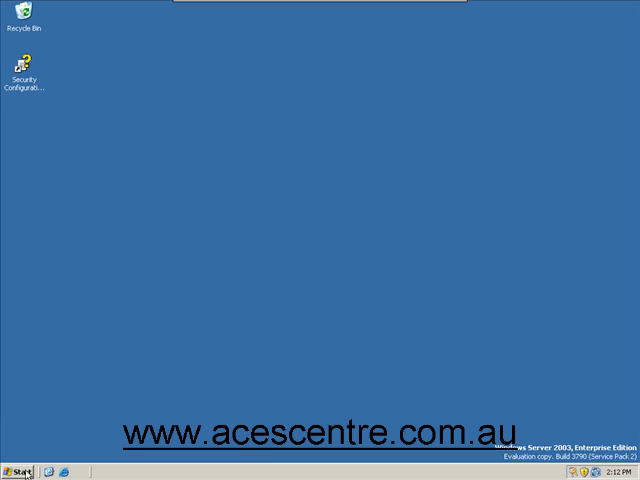
Step: Launch Internet Information Services (IIS) Manager from Start > Administrative Tools
{"action": "left_click", "coordinate": [18, 471]}
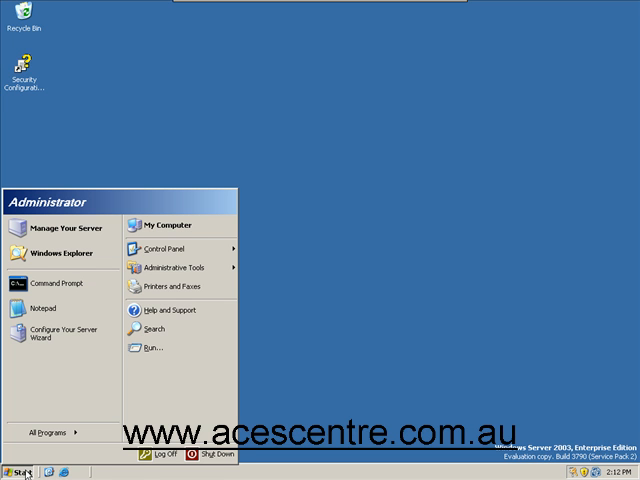
{"action": "left_click", "coordinate": [178, 268]}
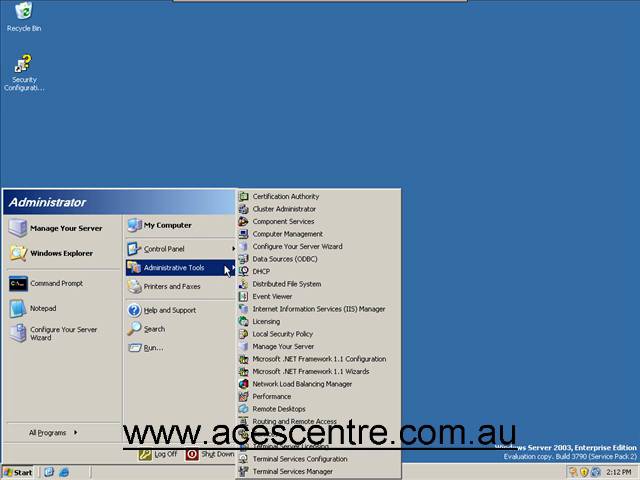
{"action": "mouse_move", "coordinate": [310, 308]}
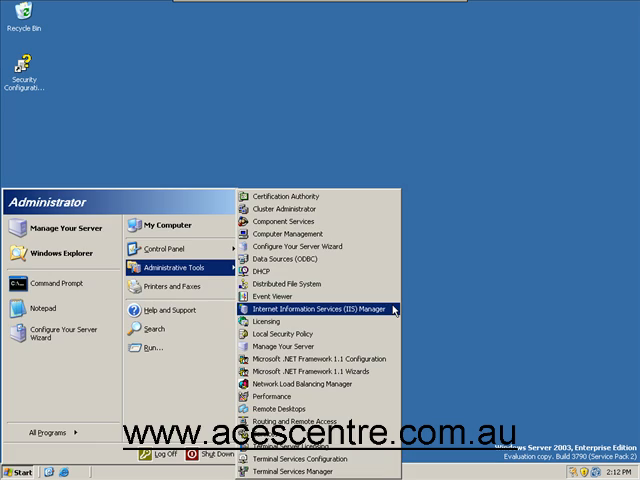
{"action": "left_click", "coordinate": [320, 308]}
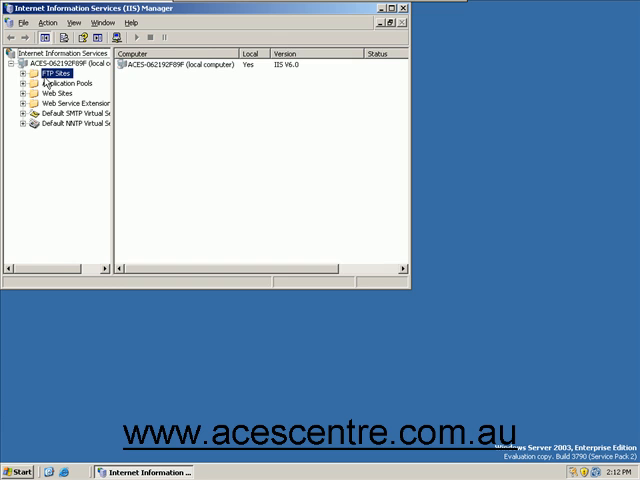
Step: Select FTP Sites and start the New FTP Site wizard from the Action menu
{"action": "left_click", "coordinate": [45, 79]}
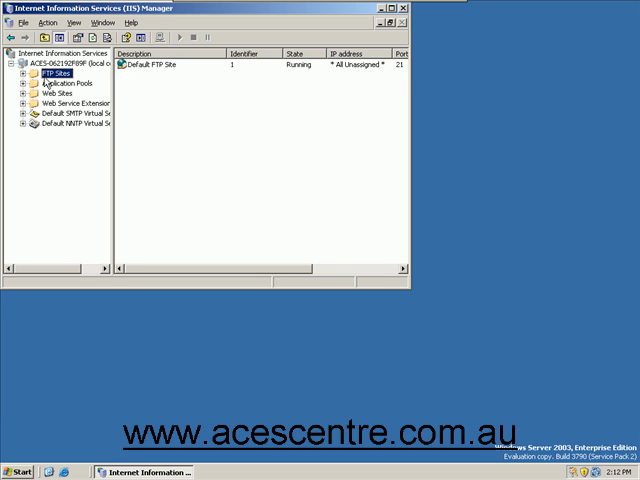
{"action": "left_click", "coordinate": [47, 22]}
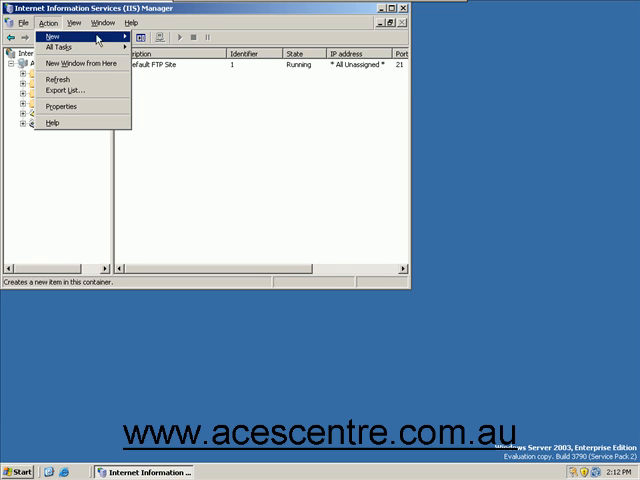
{"action": "left_click", "coordinate": [60, 47]}
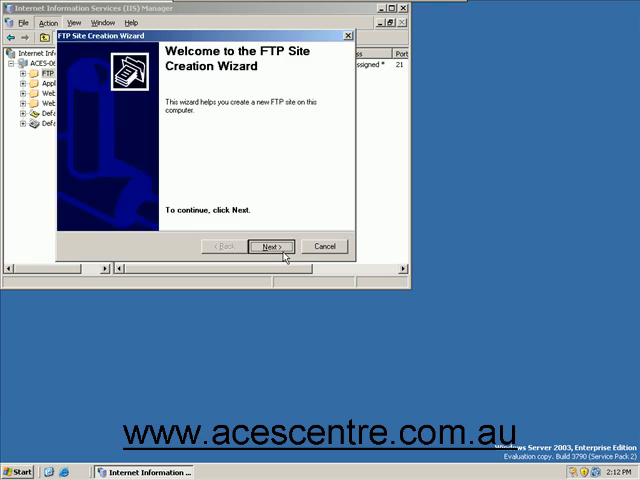
Step: Enter 'Aces Centre FTP' as the new FTP site's description
{"action": "left_click", "coordinate": [271, 246]}
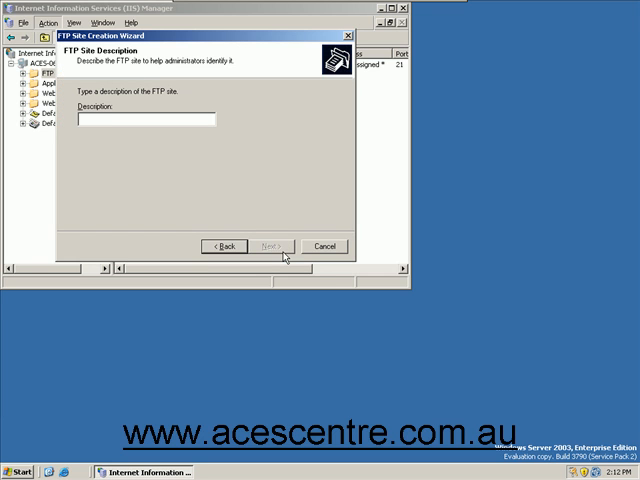
{"action": "type", "text": "Aces Cebt"}
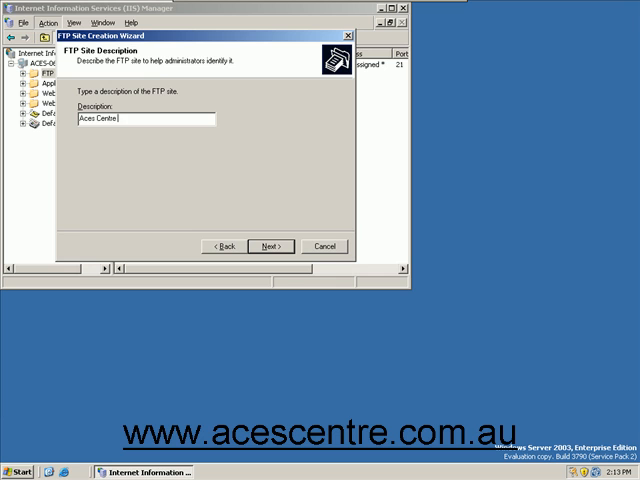
{"action": "type", "text": "FTP"}
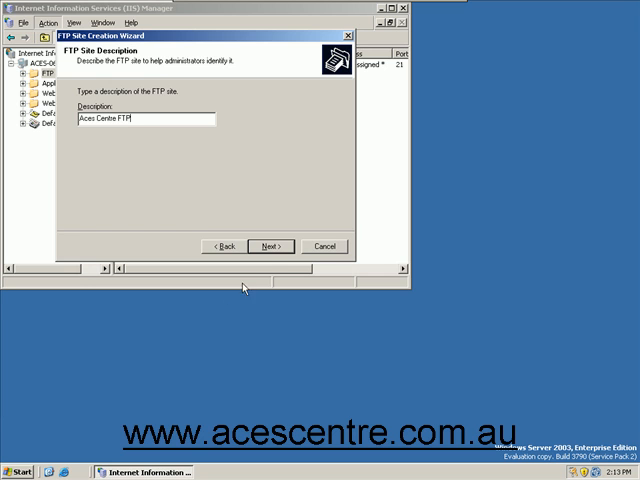
{"action": "left_click", "coordinate": [270, 246]}
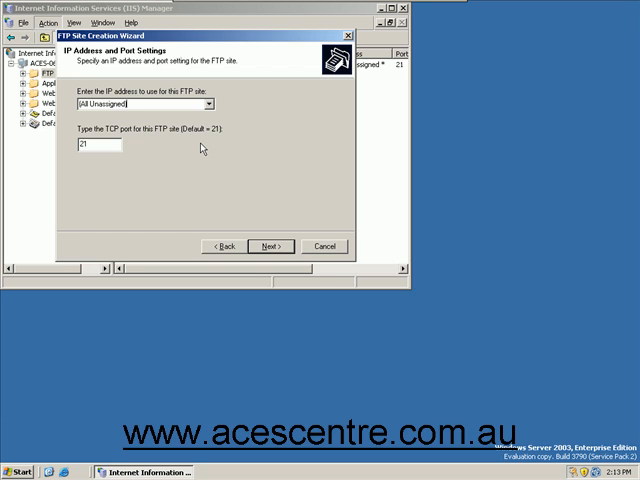
Step: Accept (All Unassigned) IP, port 21 and 'Do not isolate users'
{"action": "left_click", "coordinate": [141, 103]}
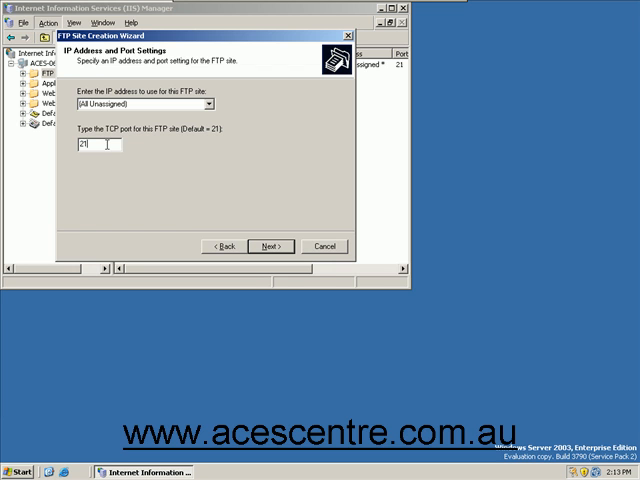
{"action": "left_click", "coordinate": [271, 246]}
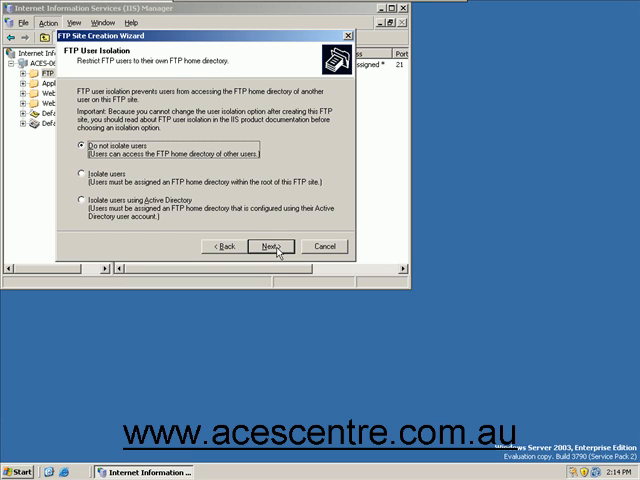
{"action": "left_click", "coordinate": [273, 246]}
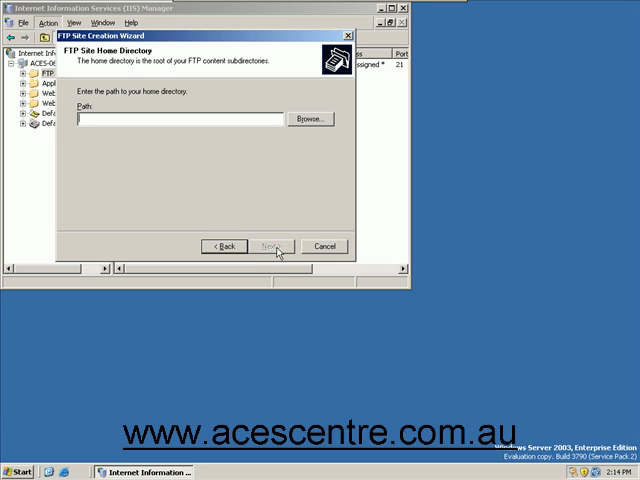
Step: Set home directory C:\myFTP with Read permission and finish the wizard
{"action": "left_click", "coordinate": [309, 118]}
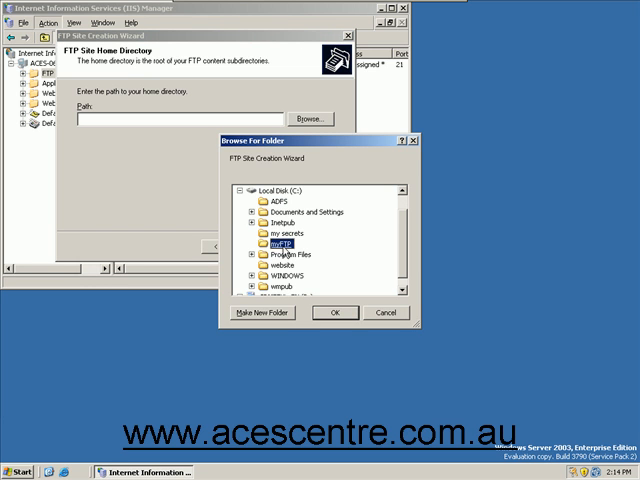
{"action": "left_click", "coordinate": [336, 313]}
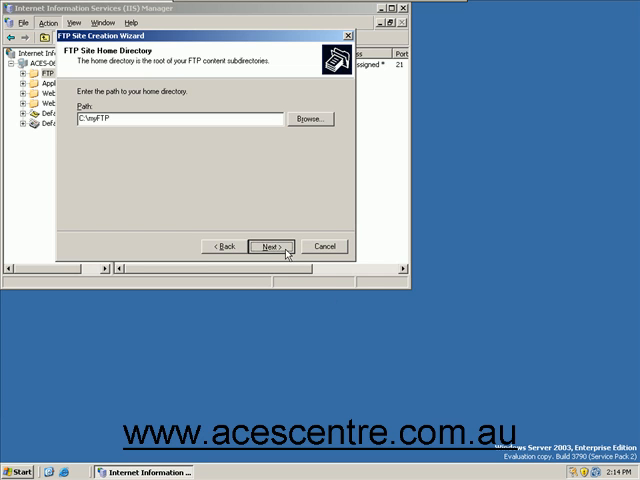
{"action": "left_click", "coordinate": [269, 246]}
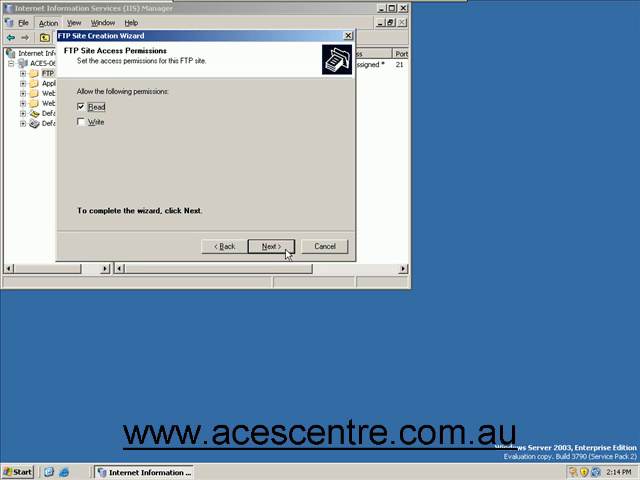
{"action": "left_click", "coordinate": [268, 245]}
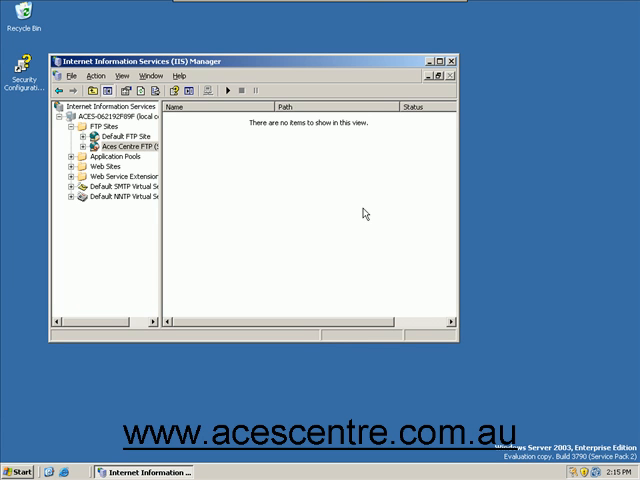